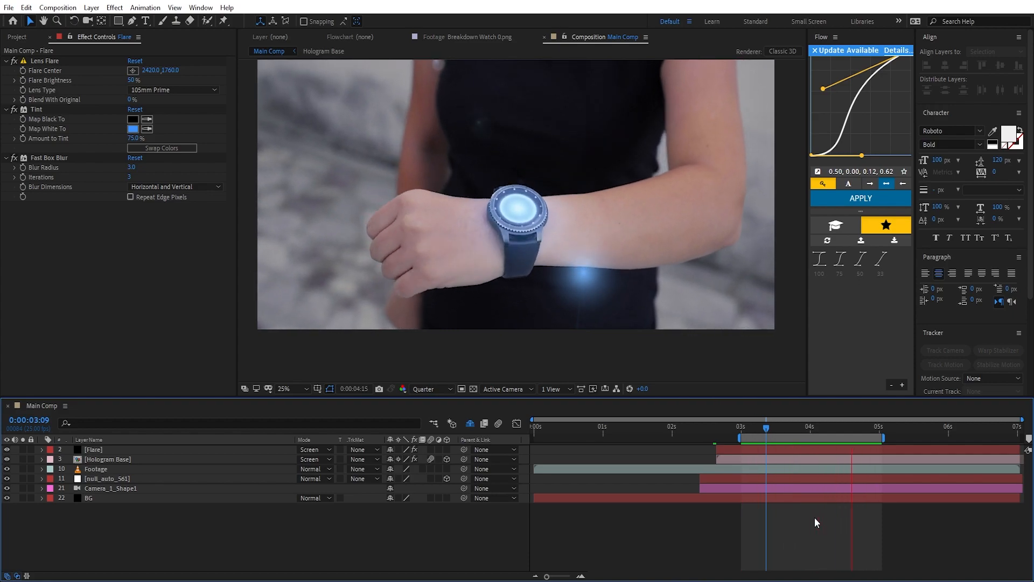
Select null_auto_561 to show its Position values (74.9, 2.1, 30.8)
{"action": "left_click", "coordinate": [782, 428]}
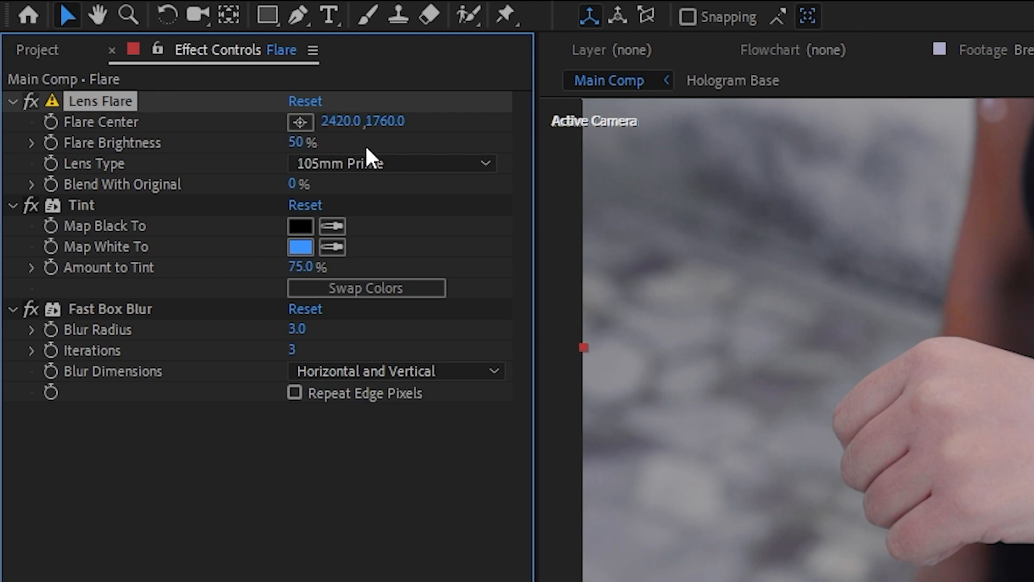
{"action": "mouse_move", "coordinate": [442, 133]}
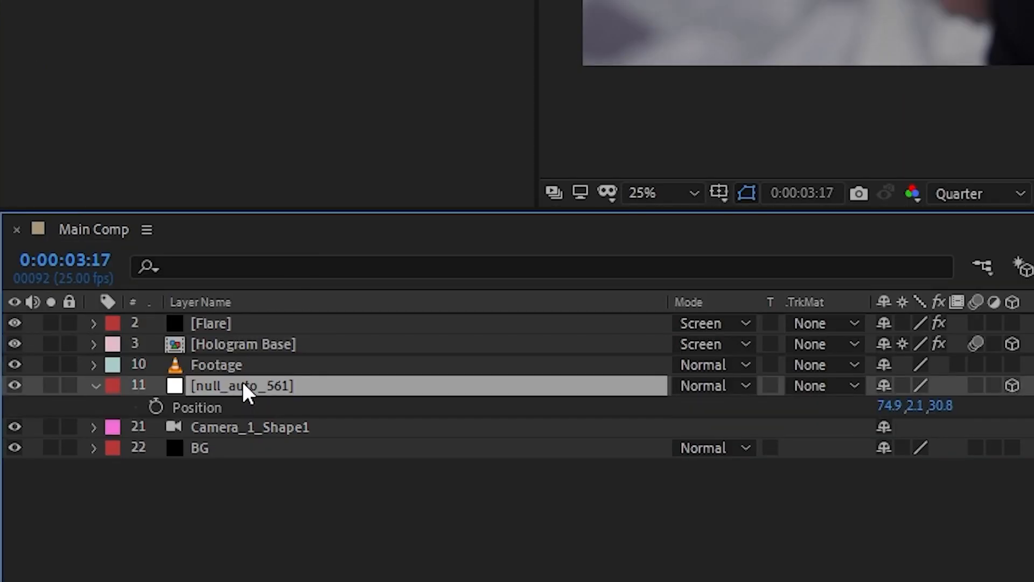
{"action": "mouse_move", "coordinate": [912, 433]}
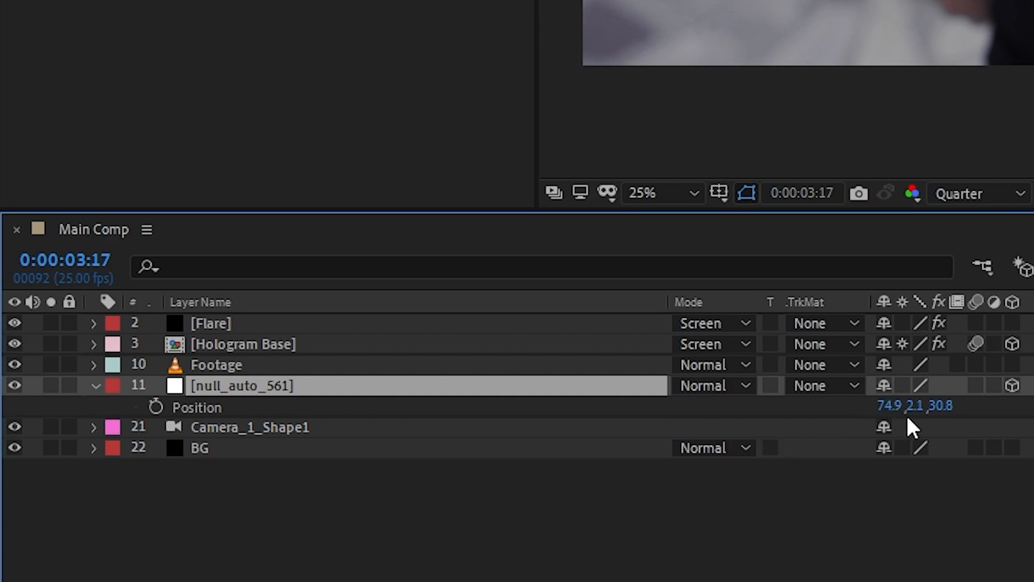
{"action": "mouse_move", "coordinate": [1018, 423]}
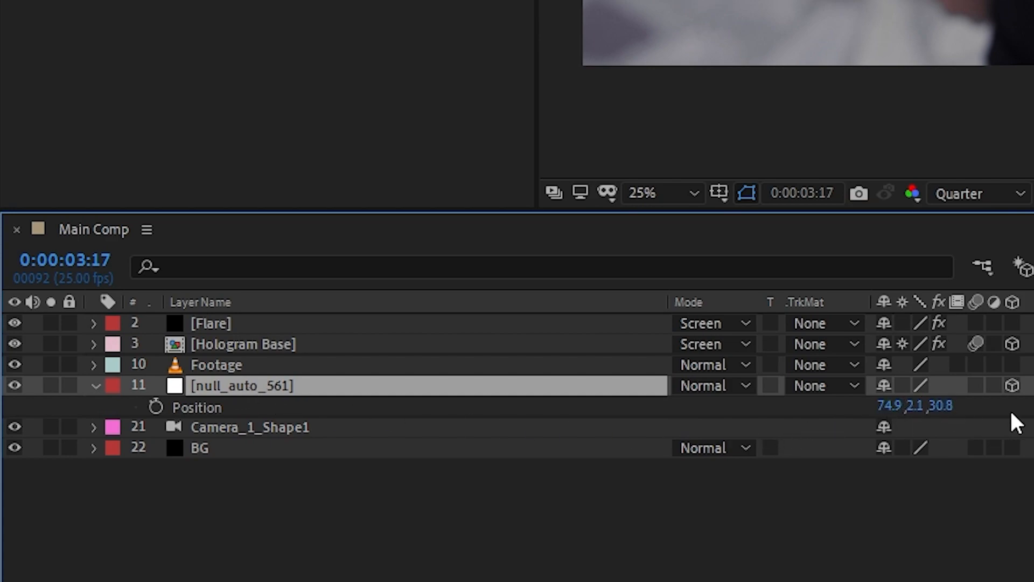
Add the Flare Track null with Position expression thisComp.layer("null_auto_561").toComp([0,0,0])
{"action": "left_click", "coordinate": [206, 13]}
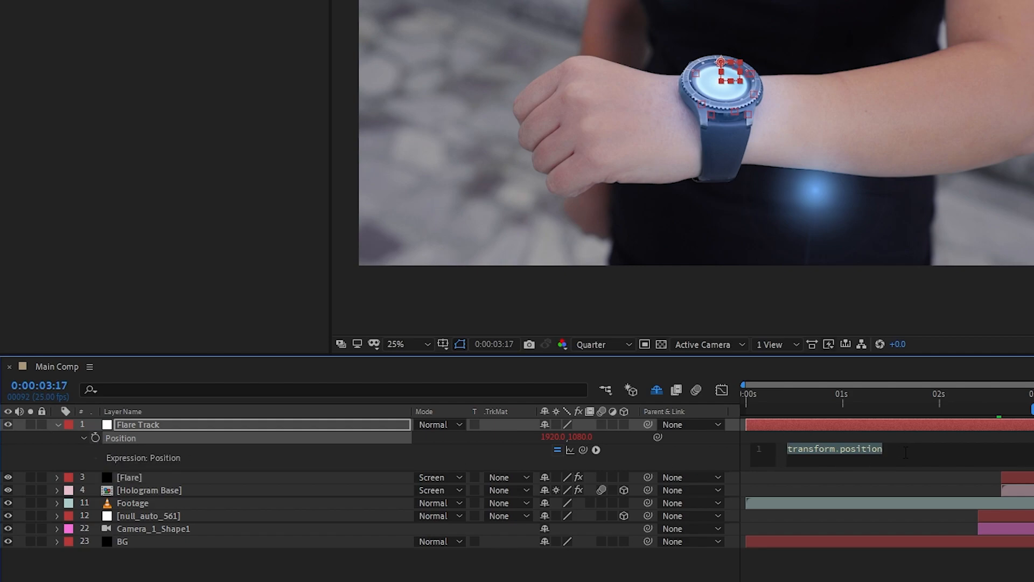
{"action": "left_click_drag", "start_coordinate": [583, 449], "coordinate": [488, 477]}
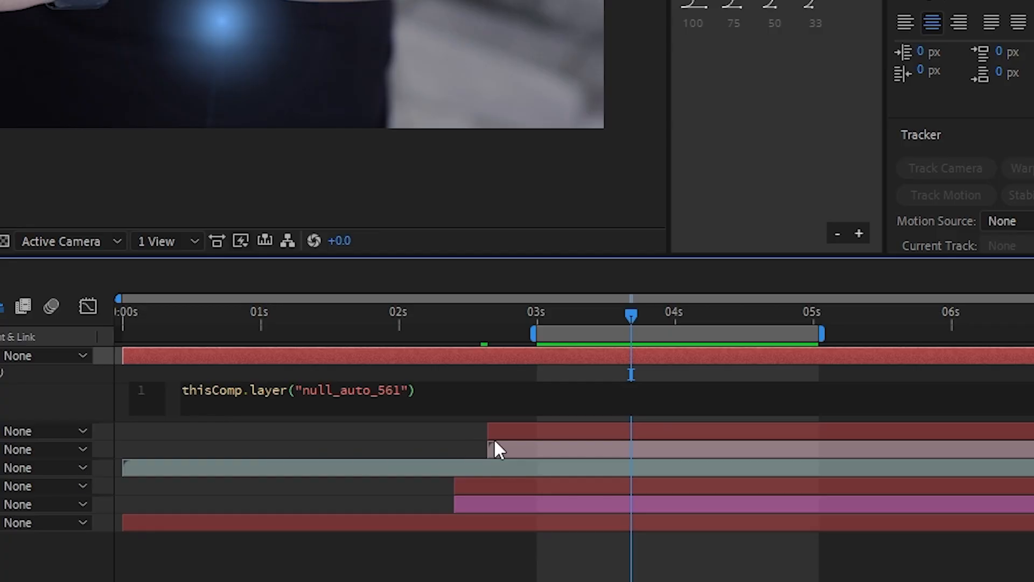
{"action": "type", "text": ".toC"}
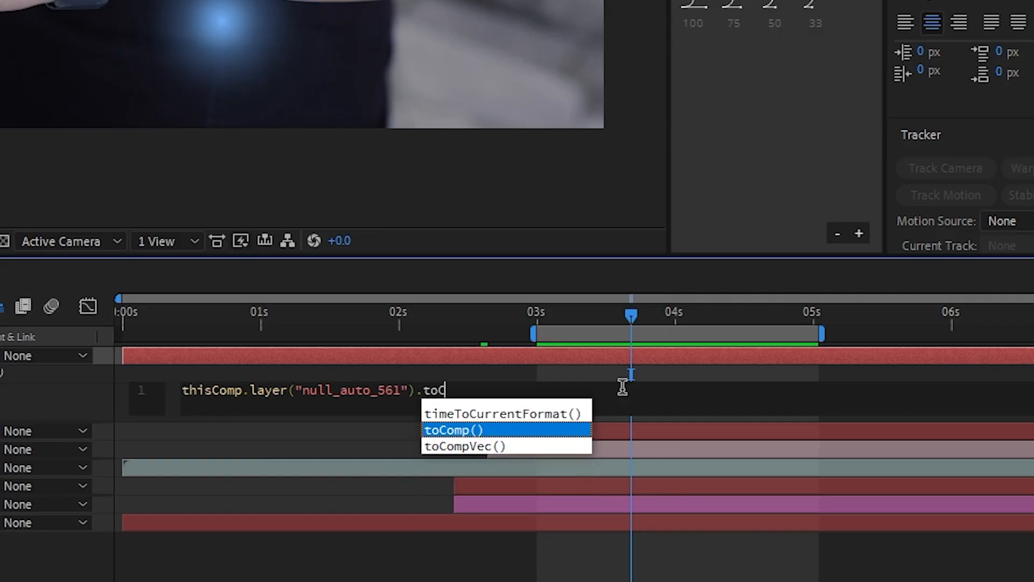
{"action": "left_click", "coordinate": [454, 429]}
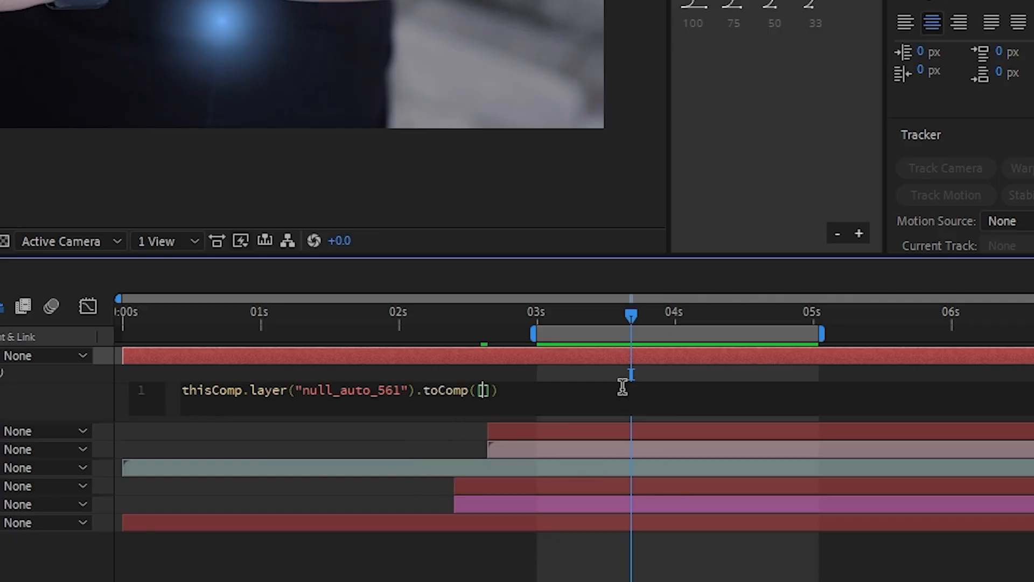
{"action": "type", "text": "[0,0,0]"}
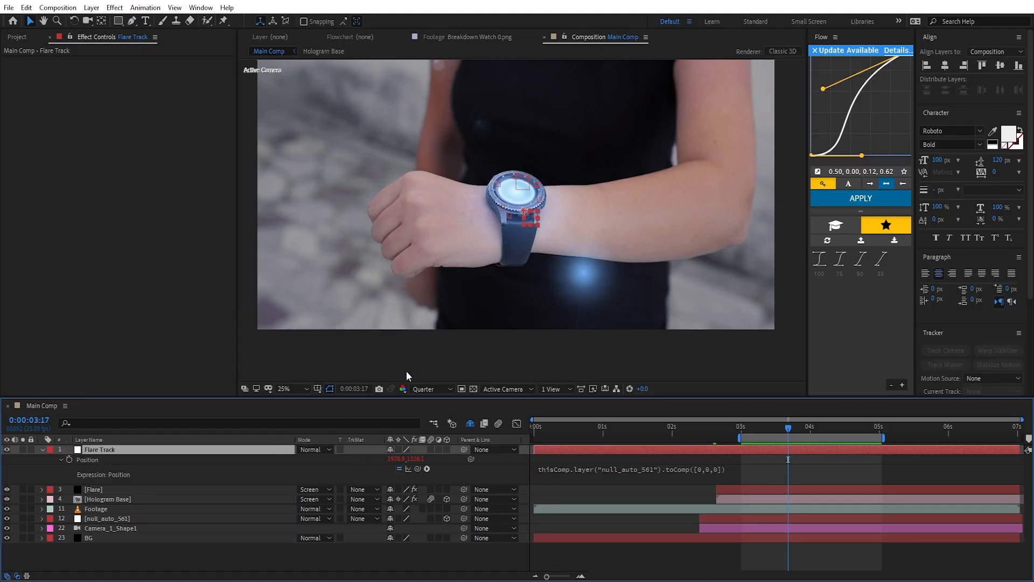
{"action": "left_click", "coordinate": [289, 388]}
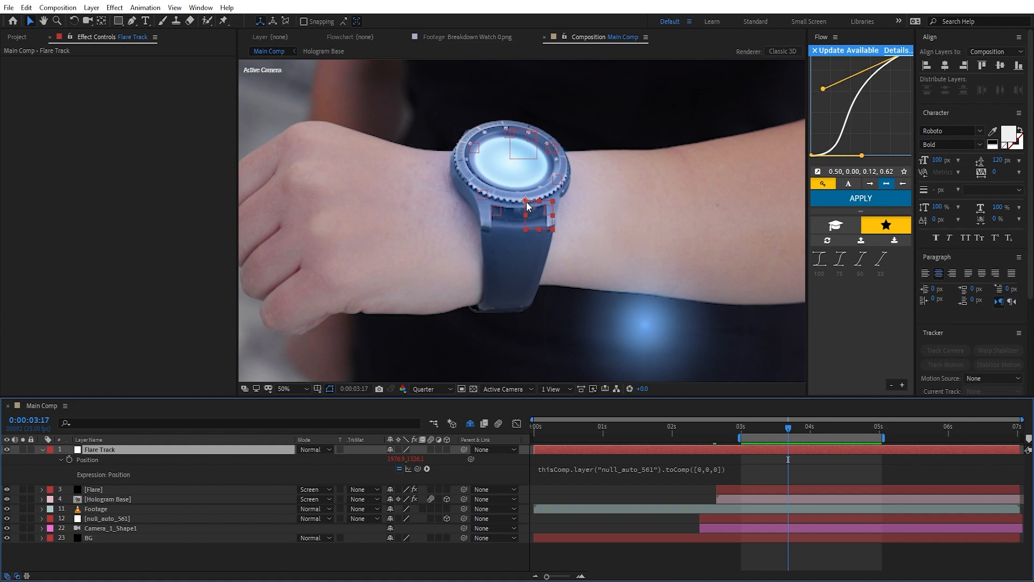
{"action": "left_click", "coordinate": [108, 519]}
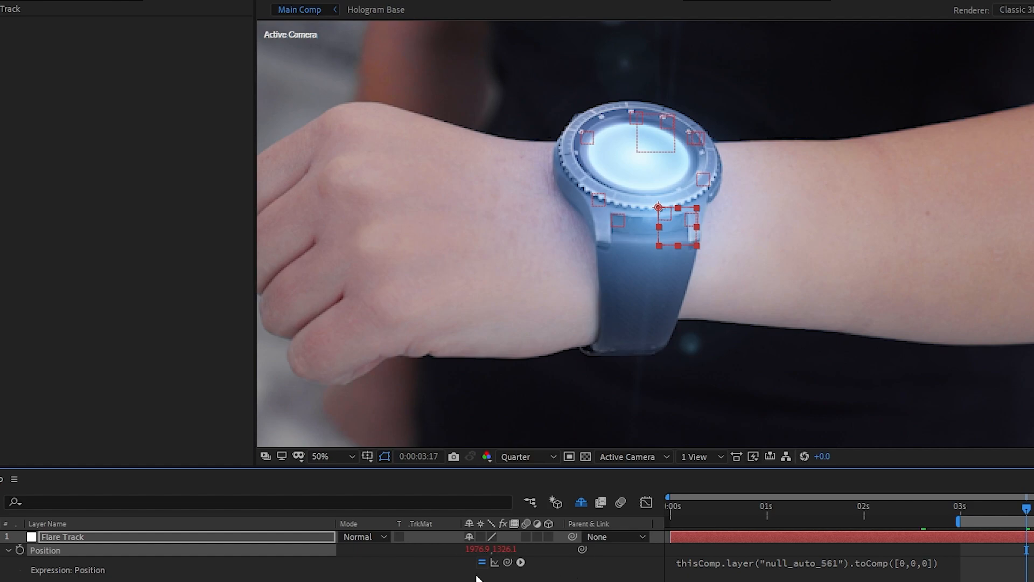
Apply x and y Slider Controls to Flare Track at -144 and -380
{"action": "type", "text": "slid"}
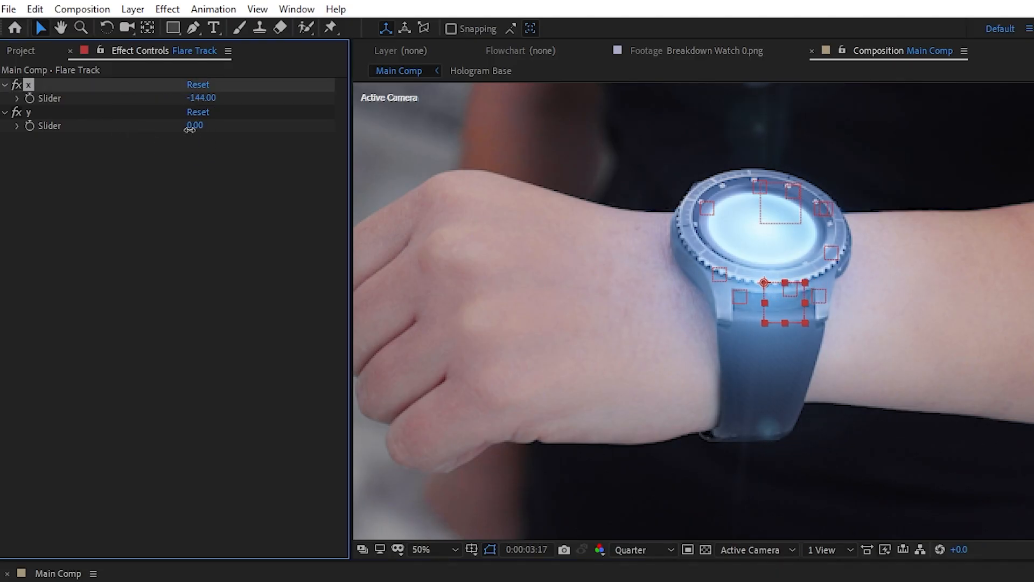
{"action": "left_click_drag", "start_coordinate": [194, 126], "coordinate": [173, 139]}
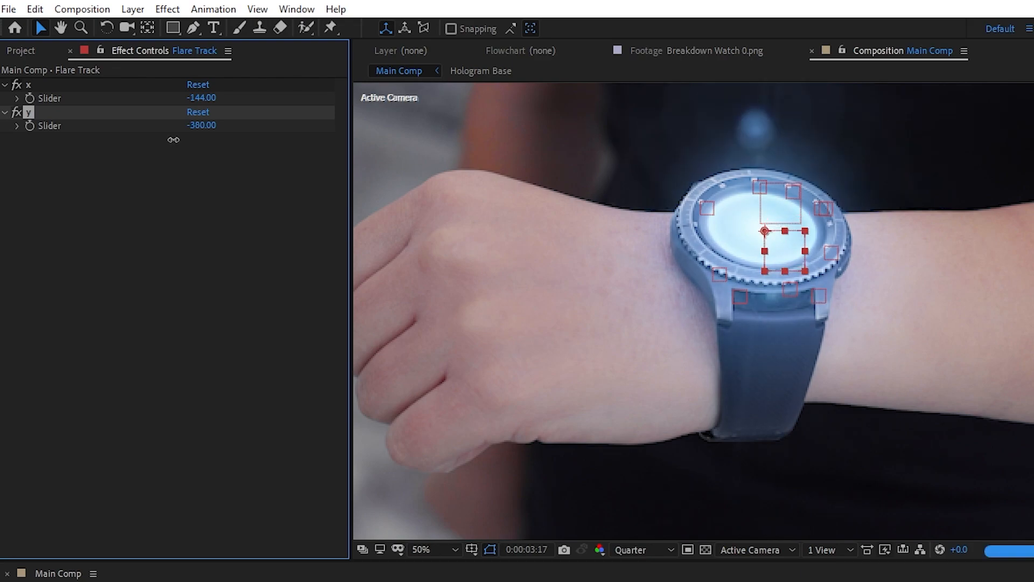